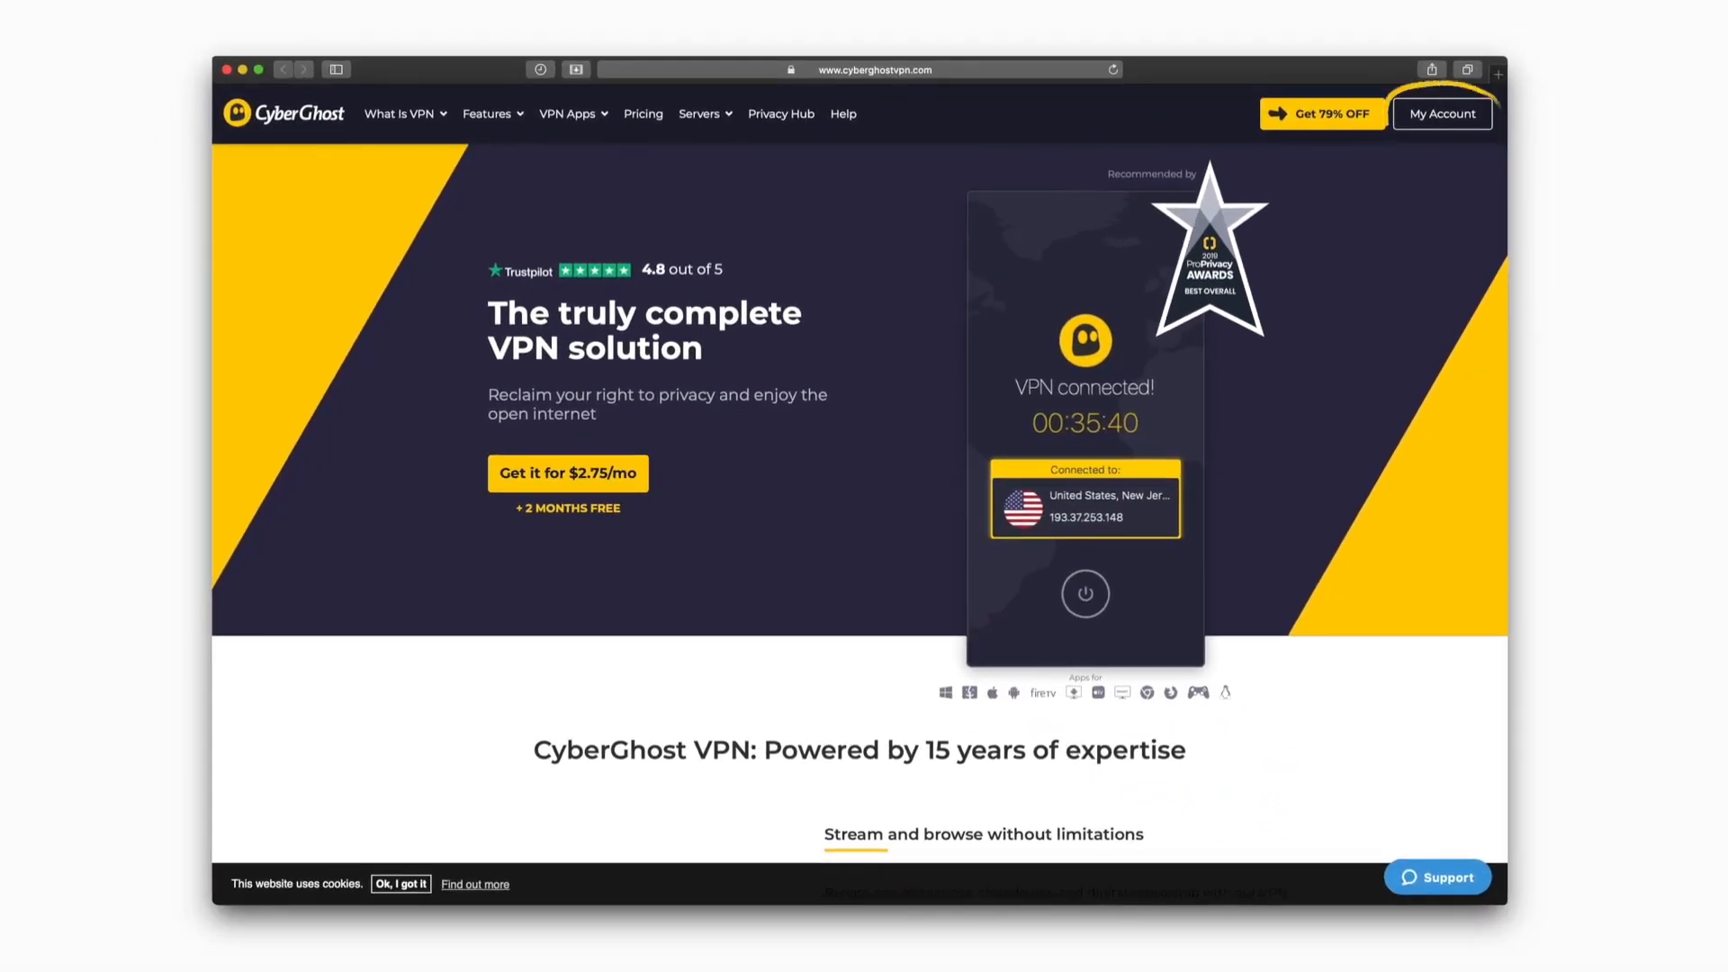
- Sign in via My Account and reach the My Smart DNS settings page
left_click(1442, 113)
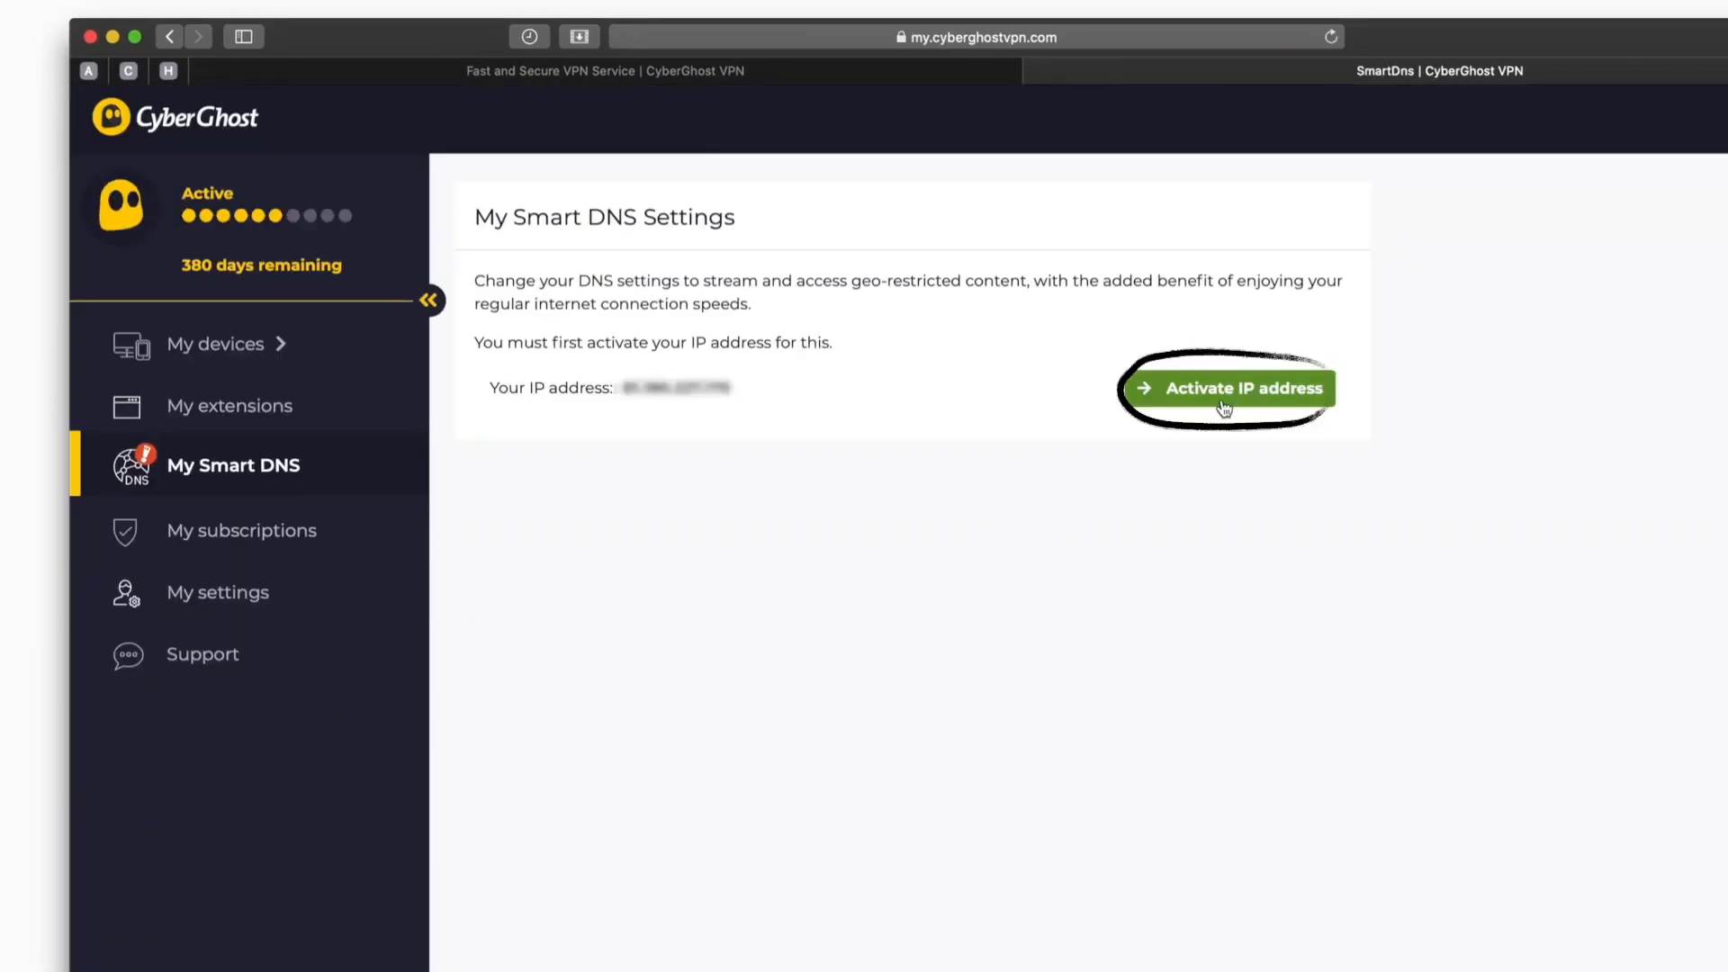
- Activate the current IP address on the My Smart DNS Settings page
left_click(1226, 389)
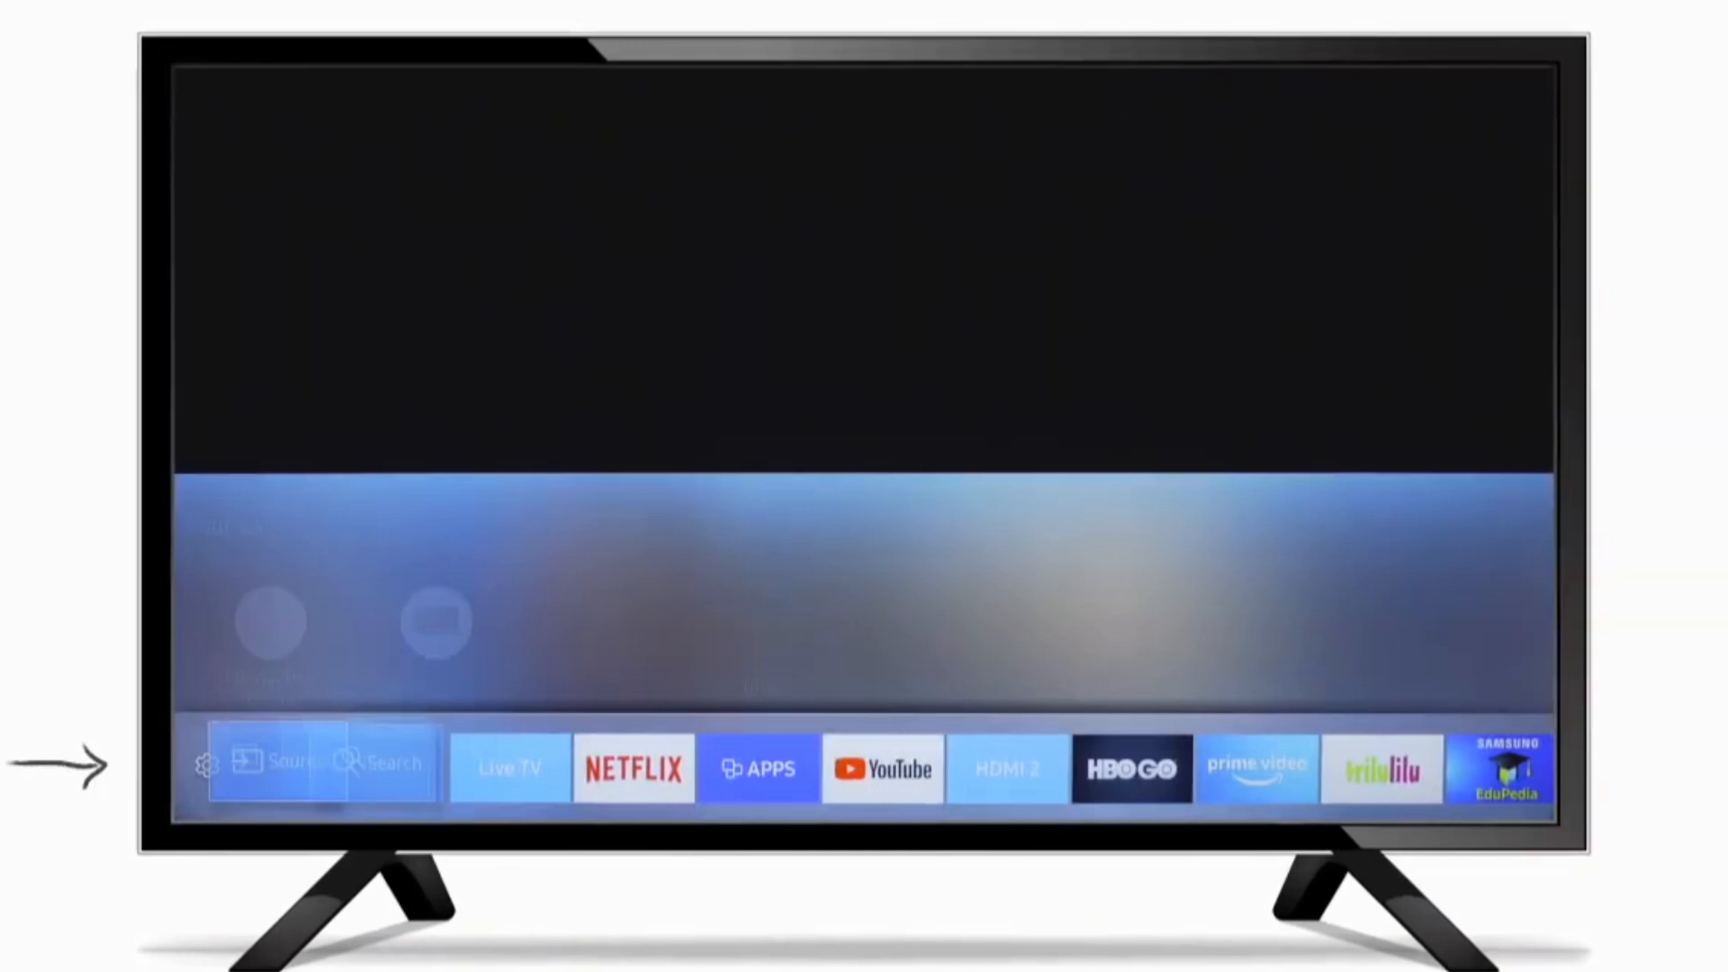
- Reach IP Settings via Settings > Network > Network Status on the TV
left_click(205, 765)
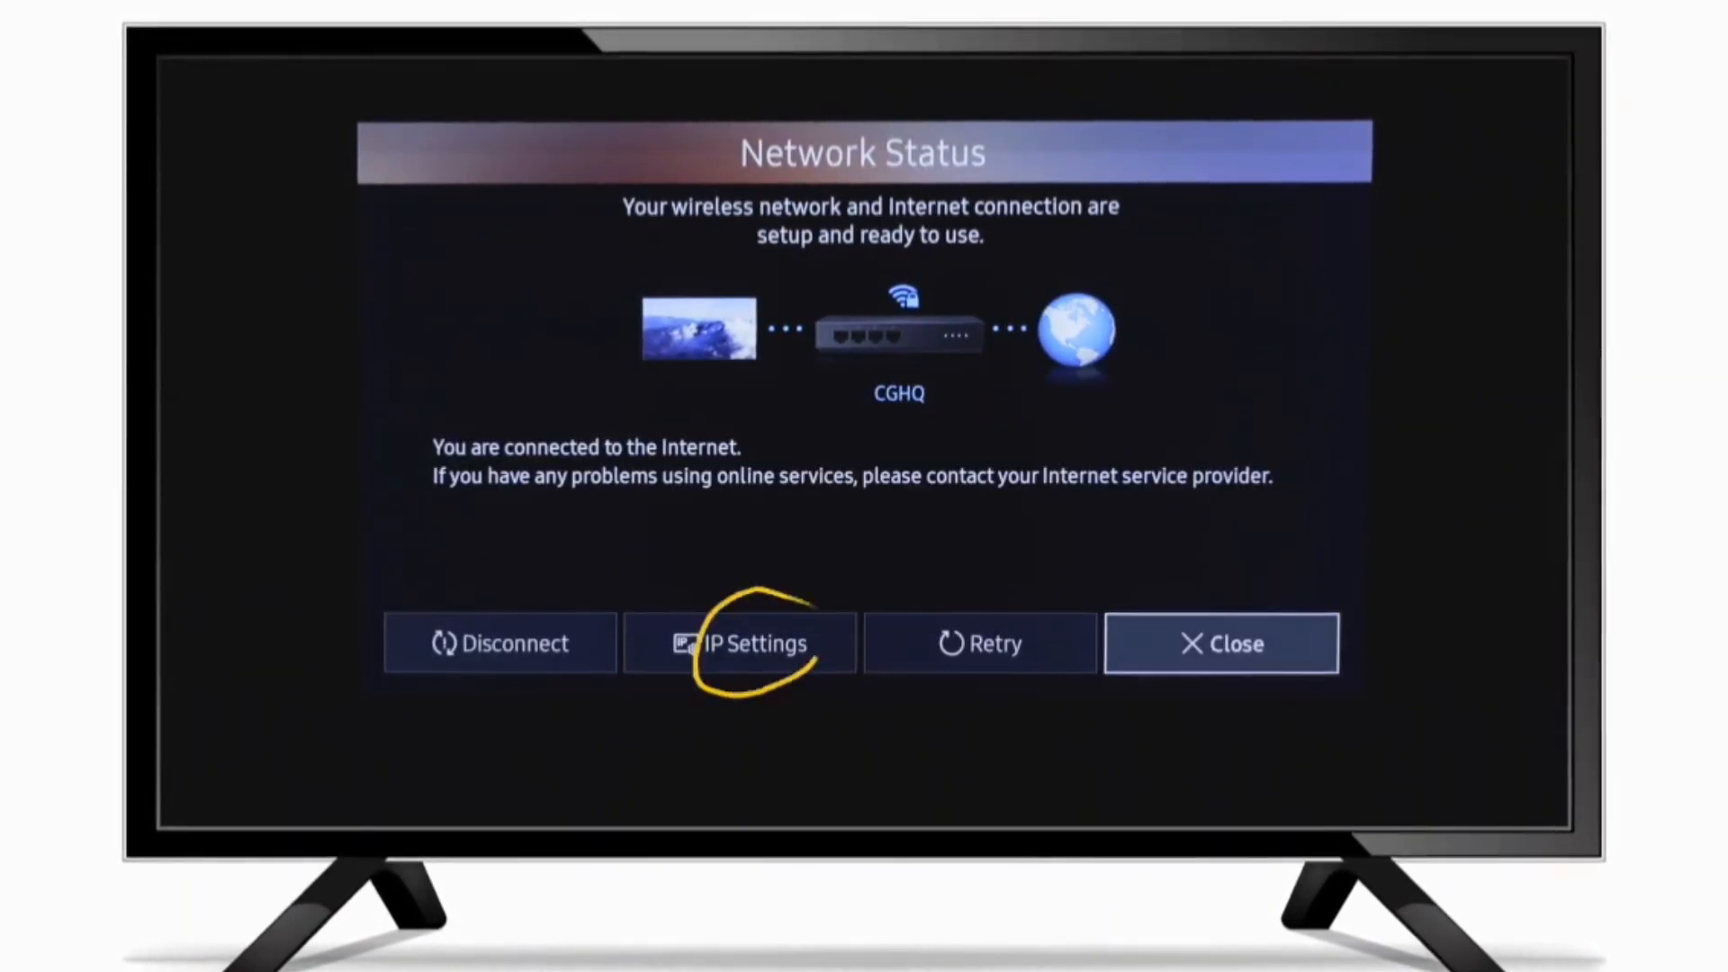
left_click(738, 642)
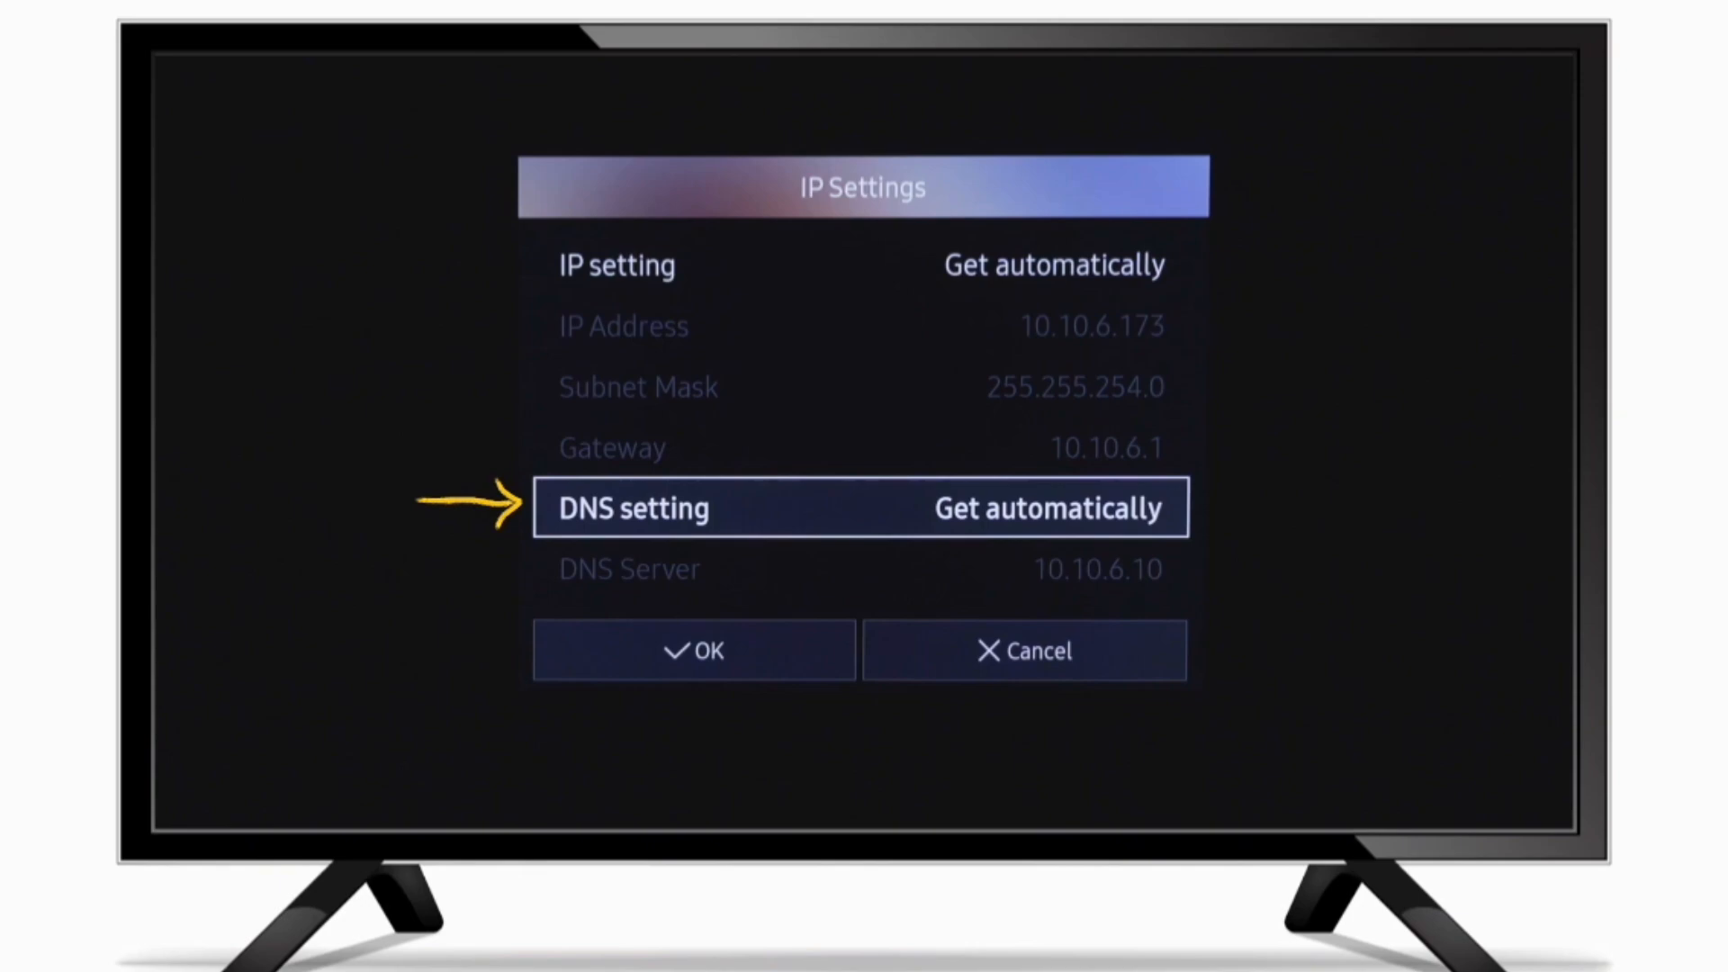
- Set DNS to Enter manually with server 157.245.246.225 and confirm with OK
left_click(1047, 508)
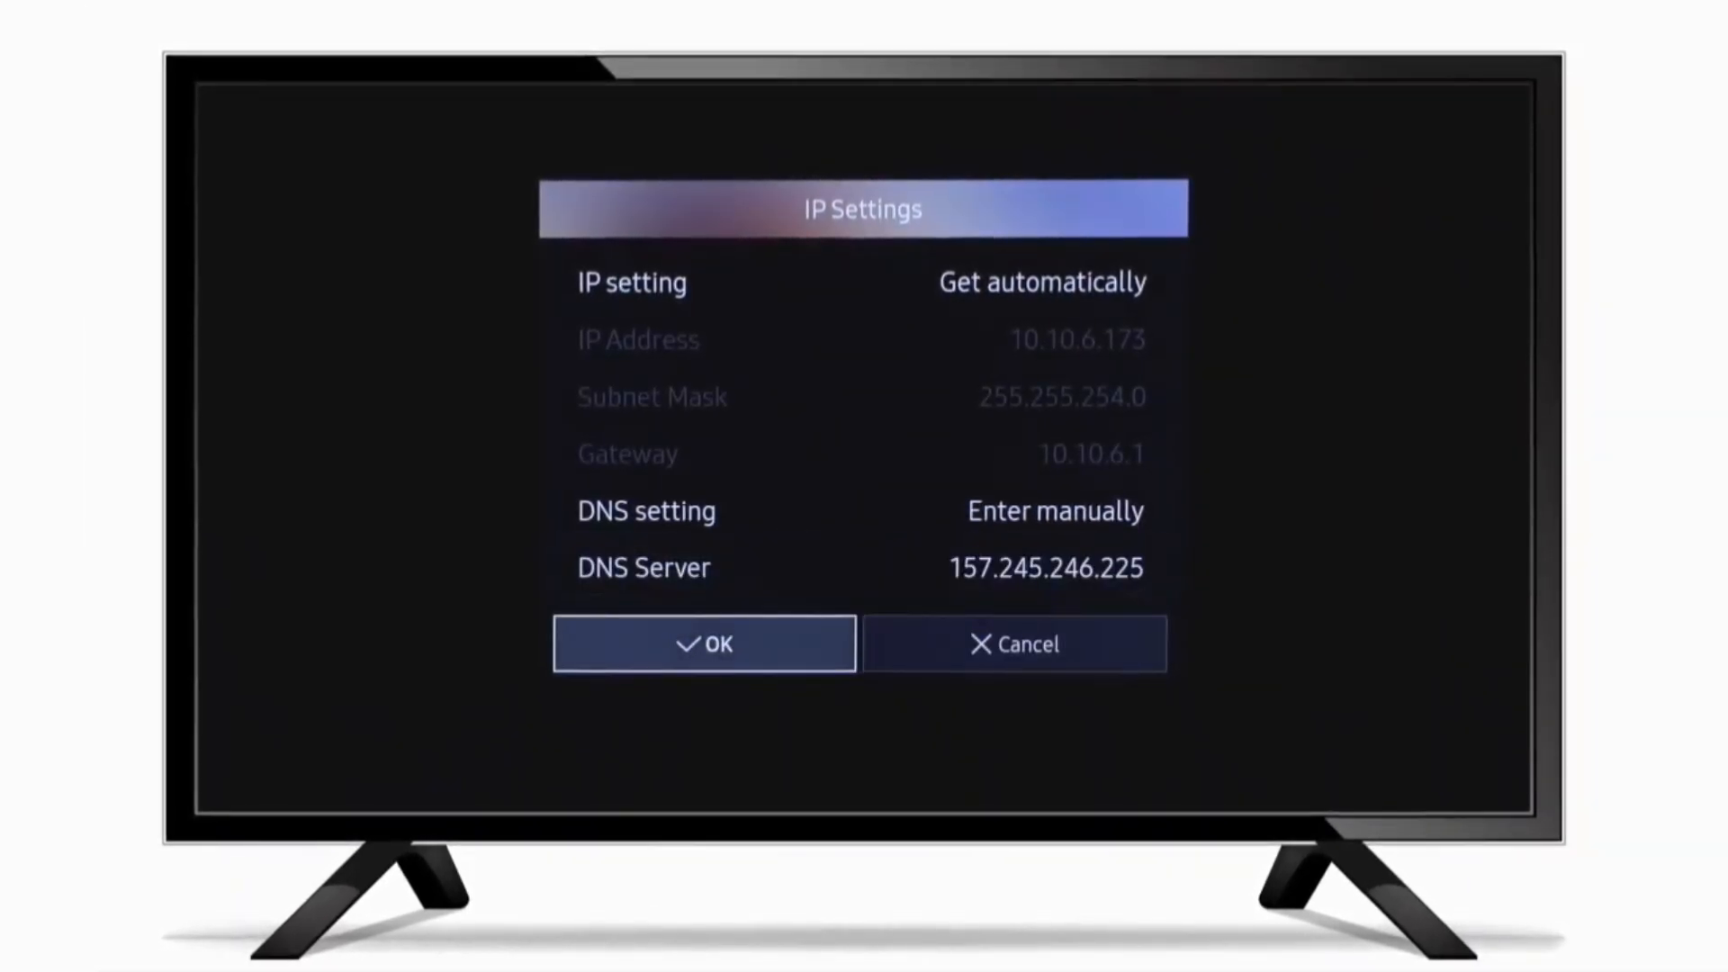
left_click(704, 644)
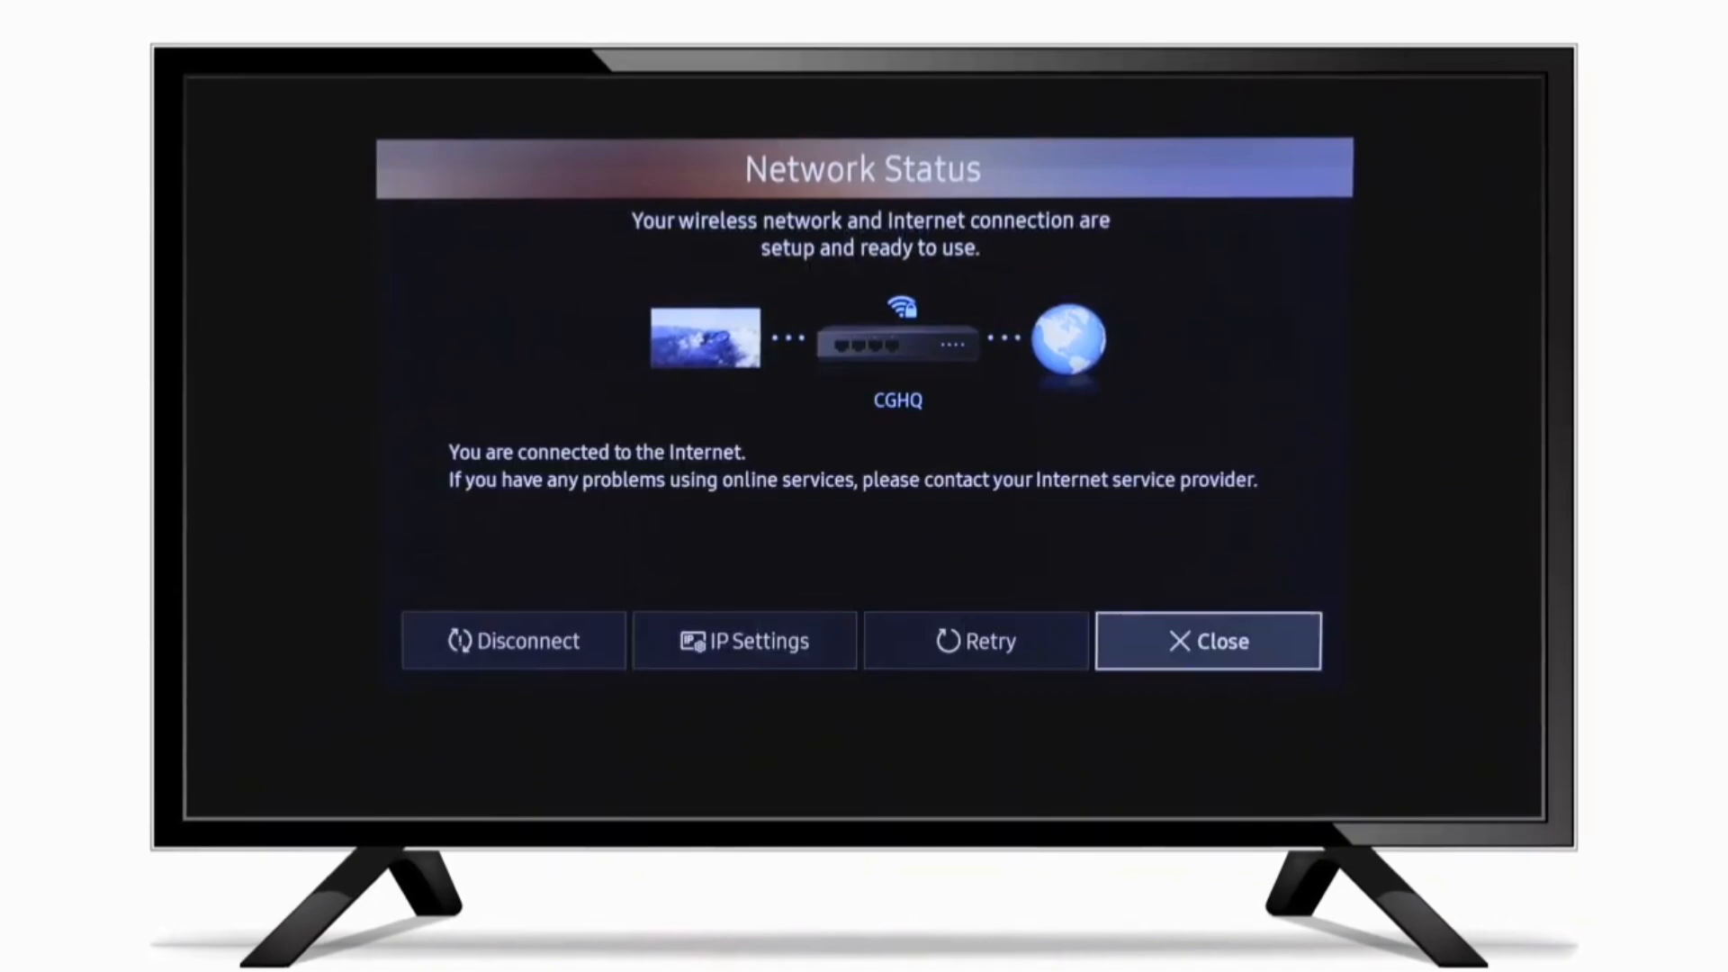